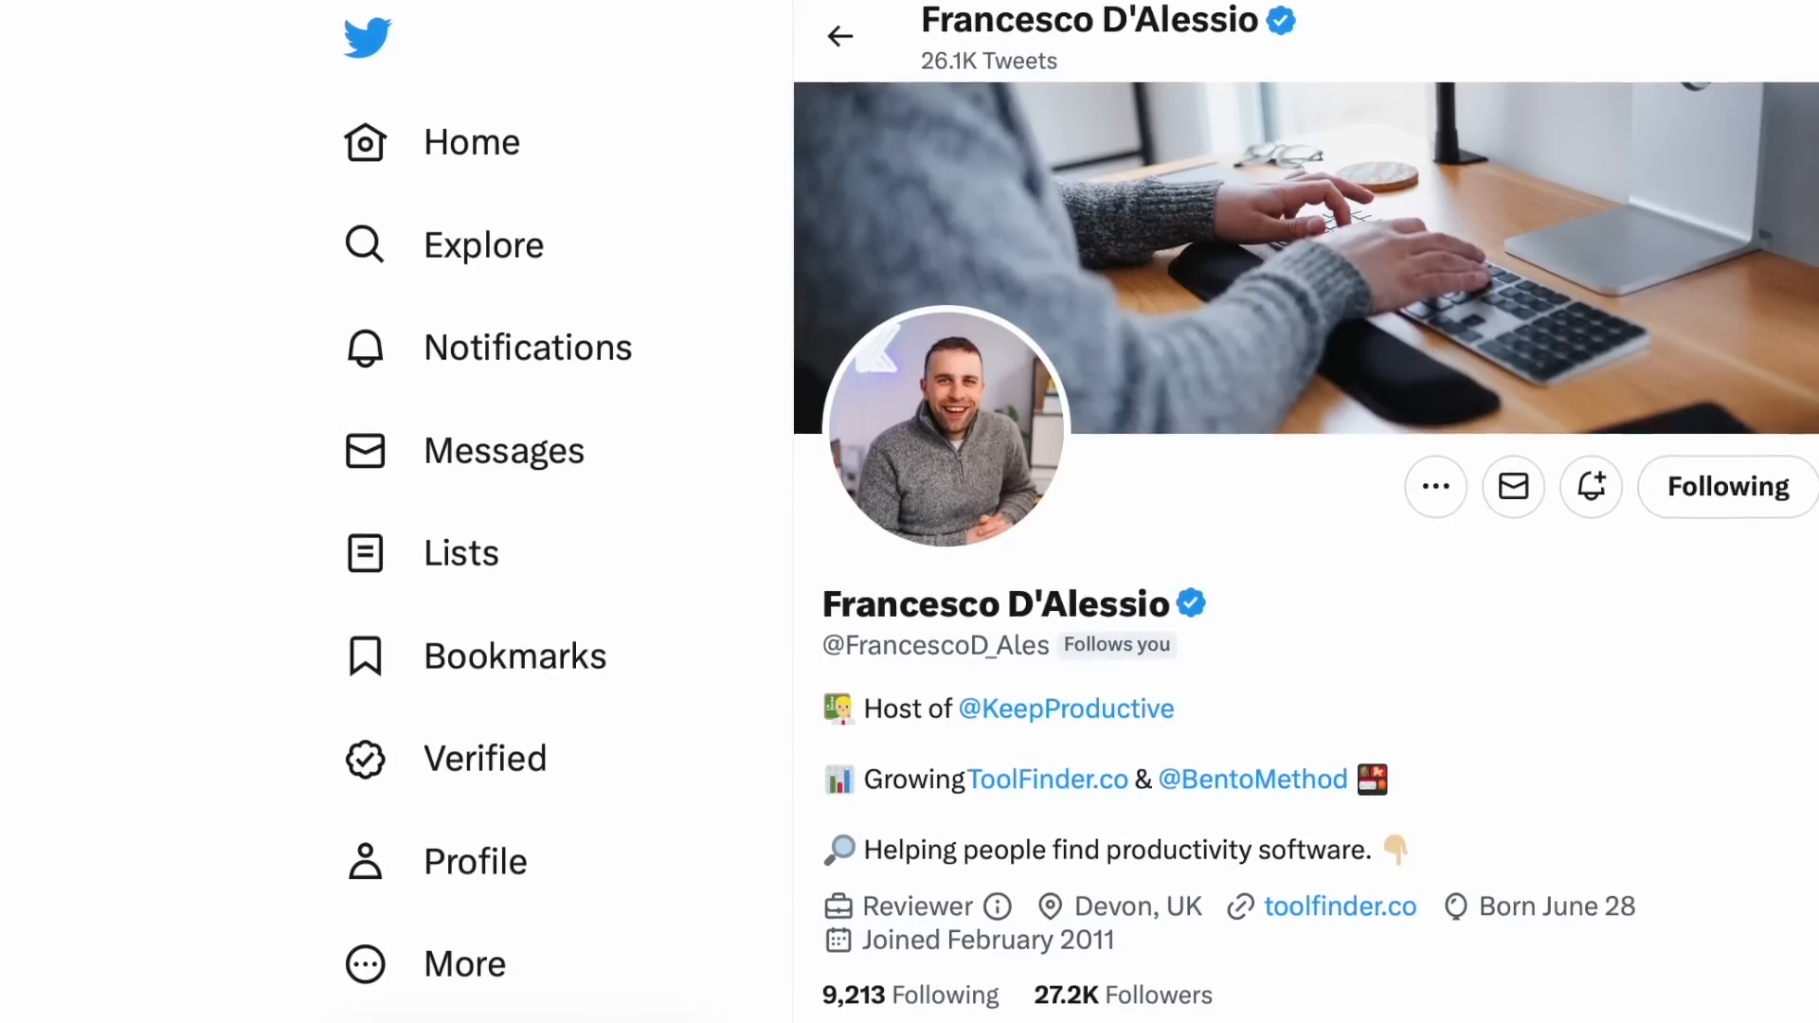
scroll(down, 3)
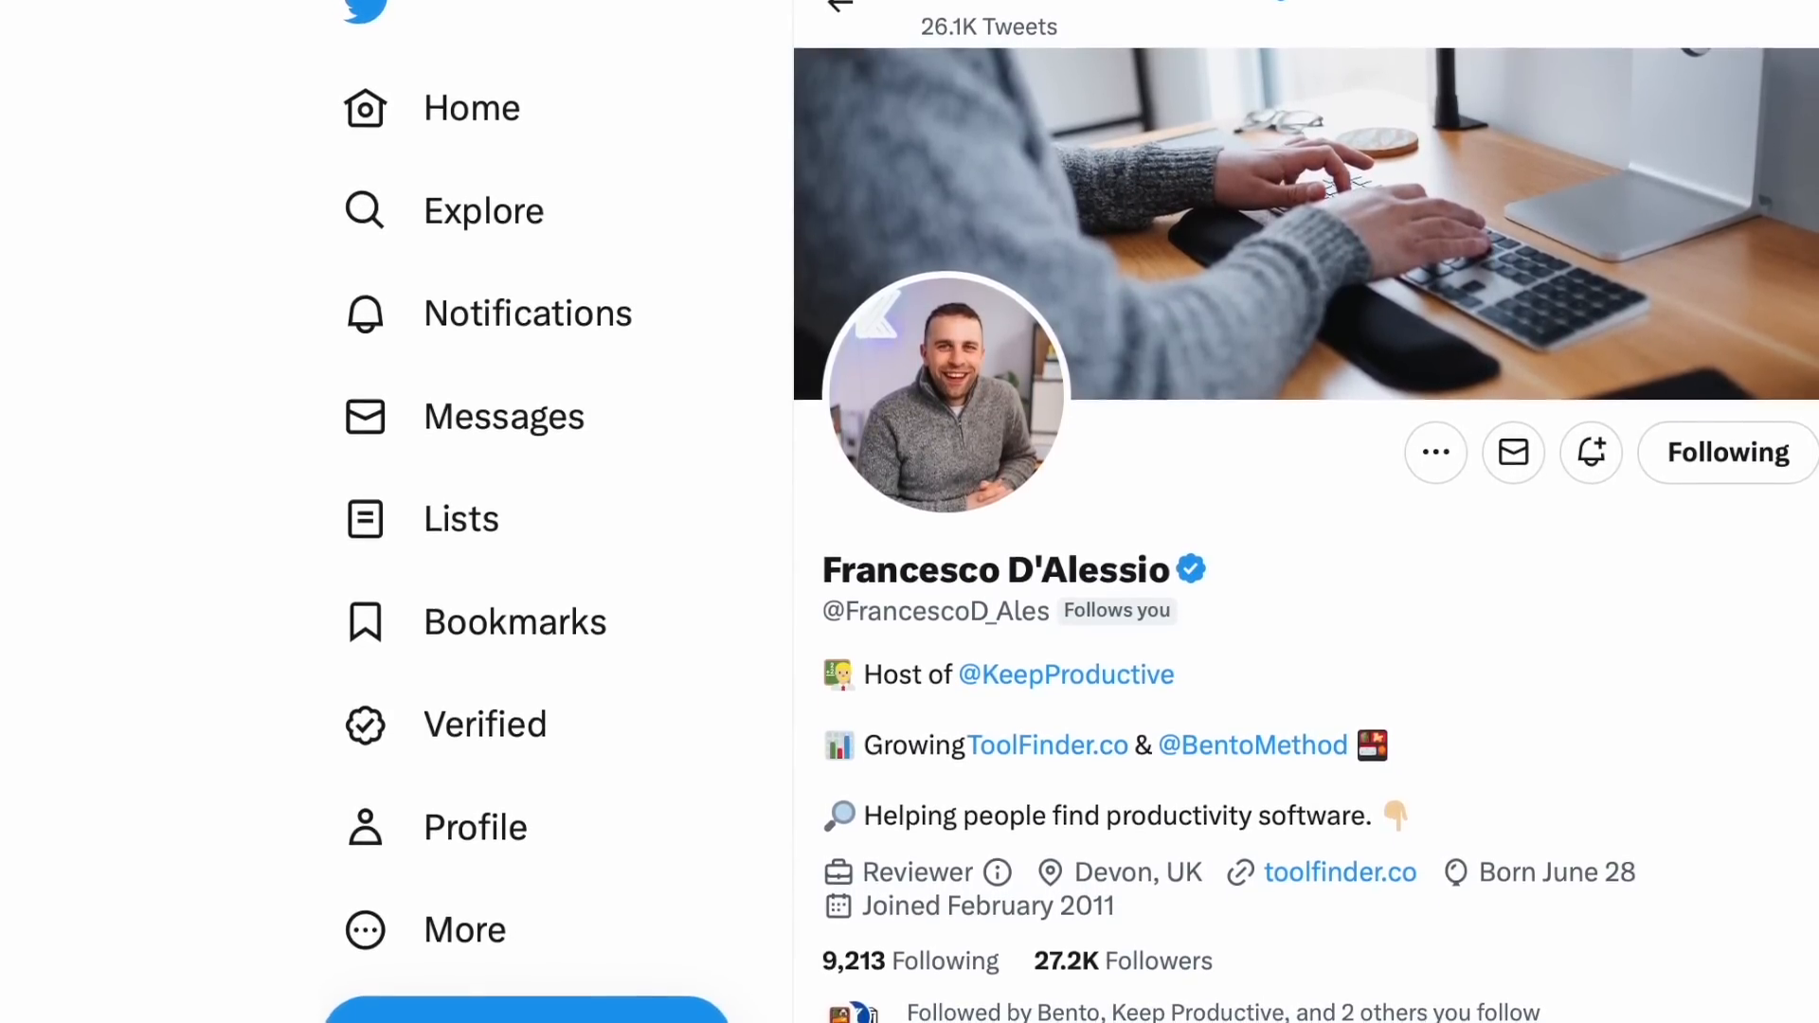
scroll(down, 3)
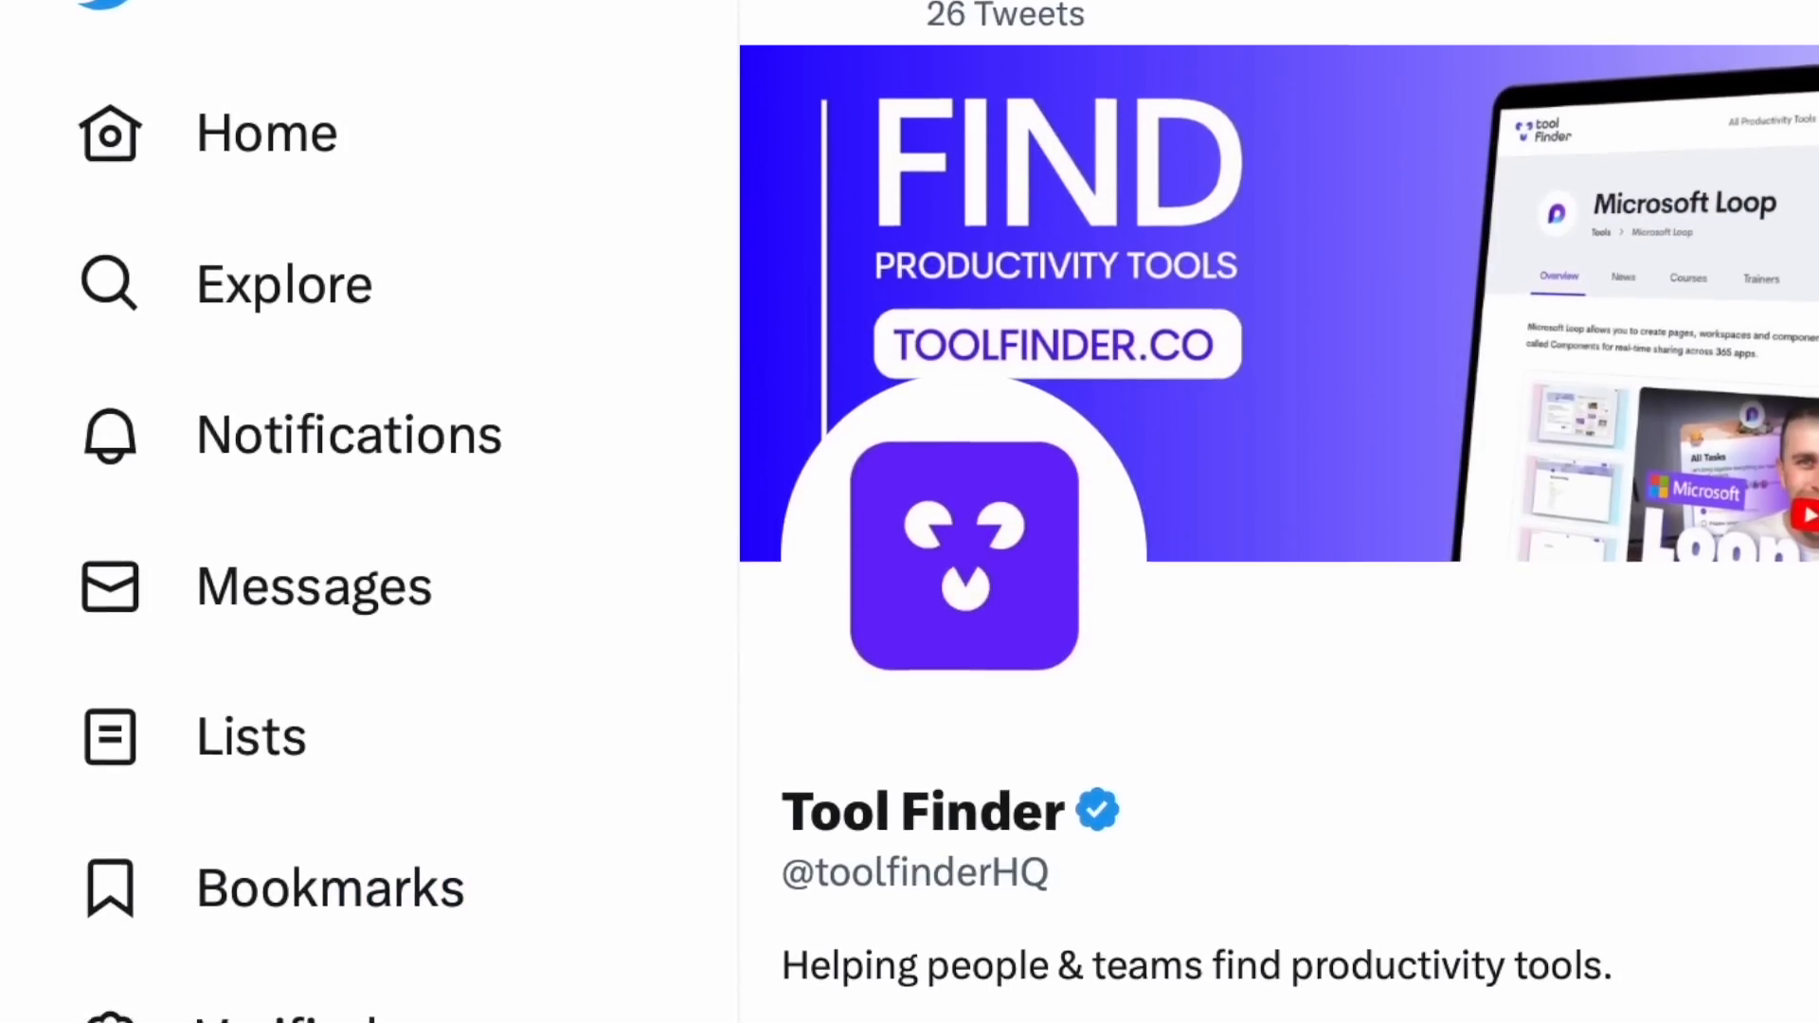
scroll(down, 3)
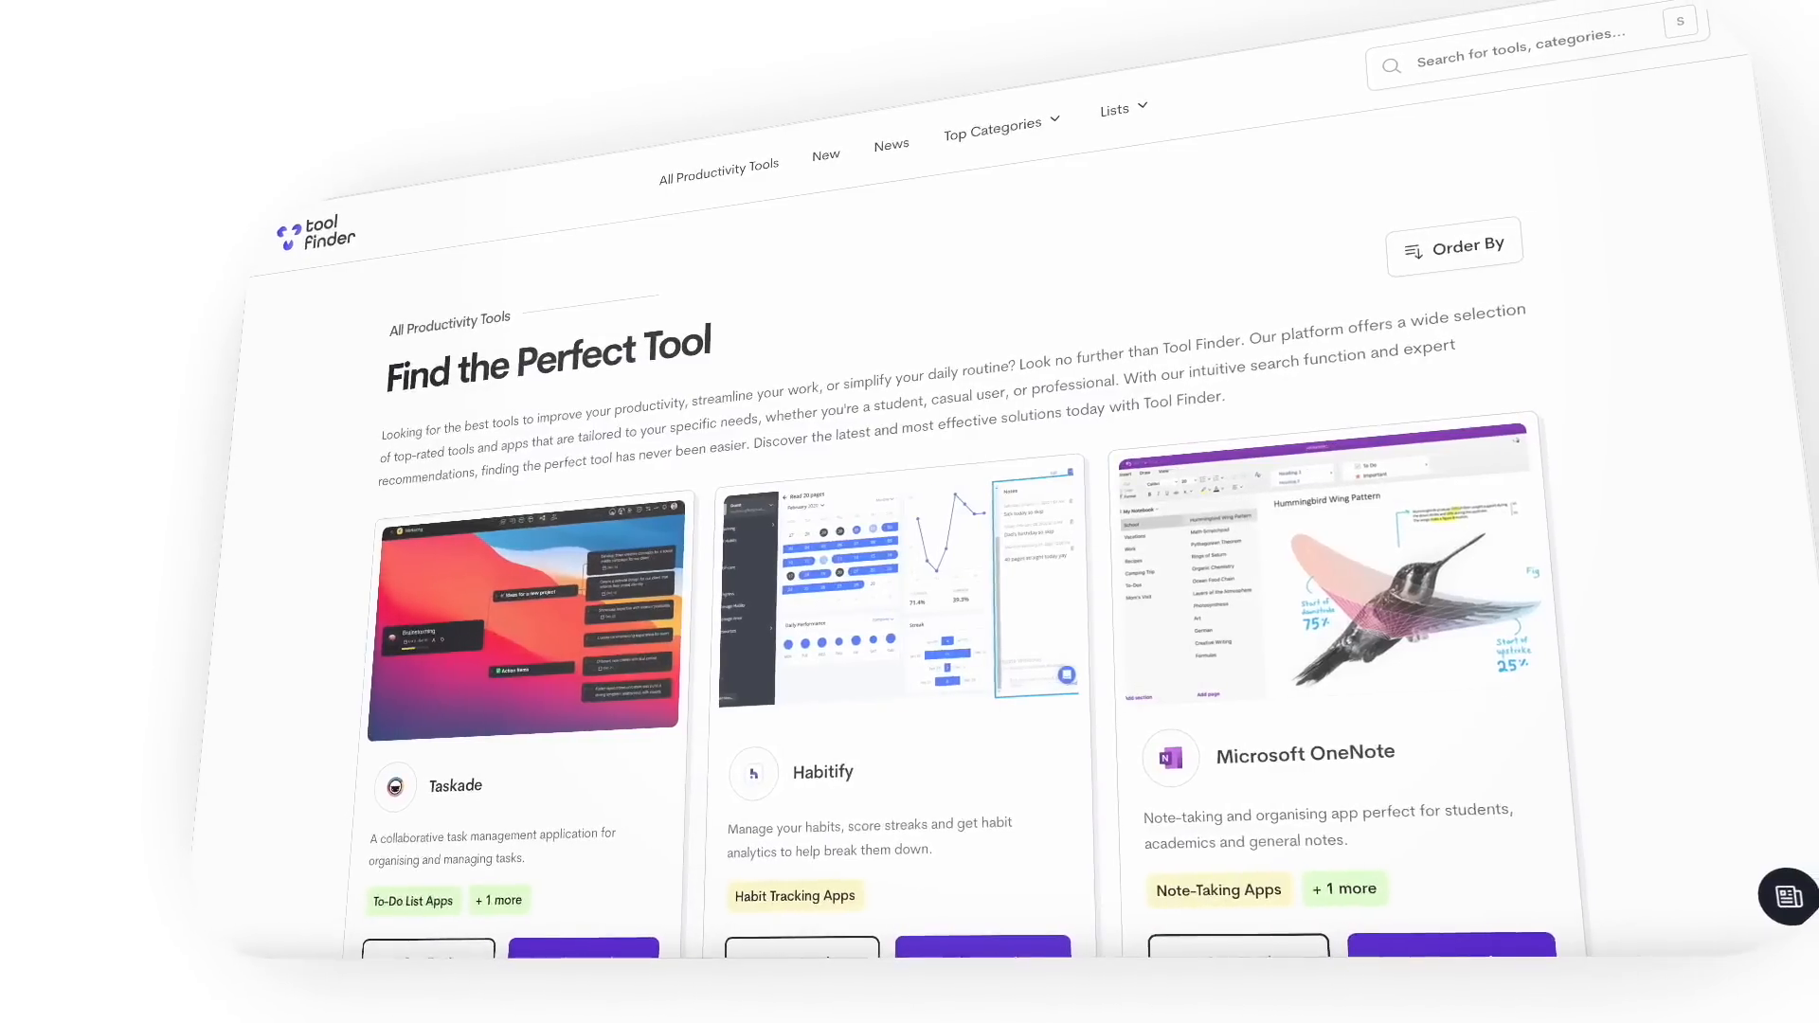
scroll(down, 3)
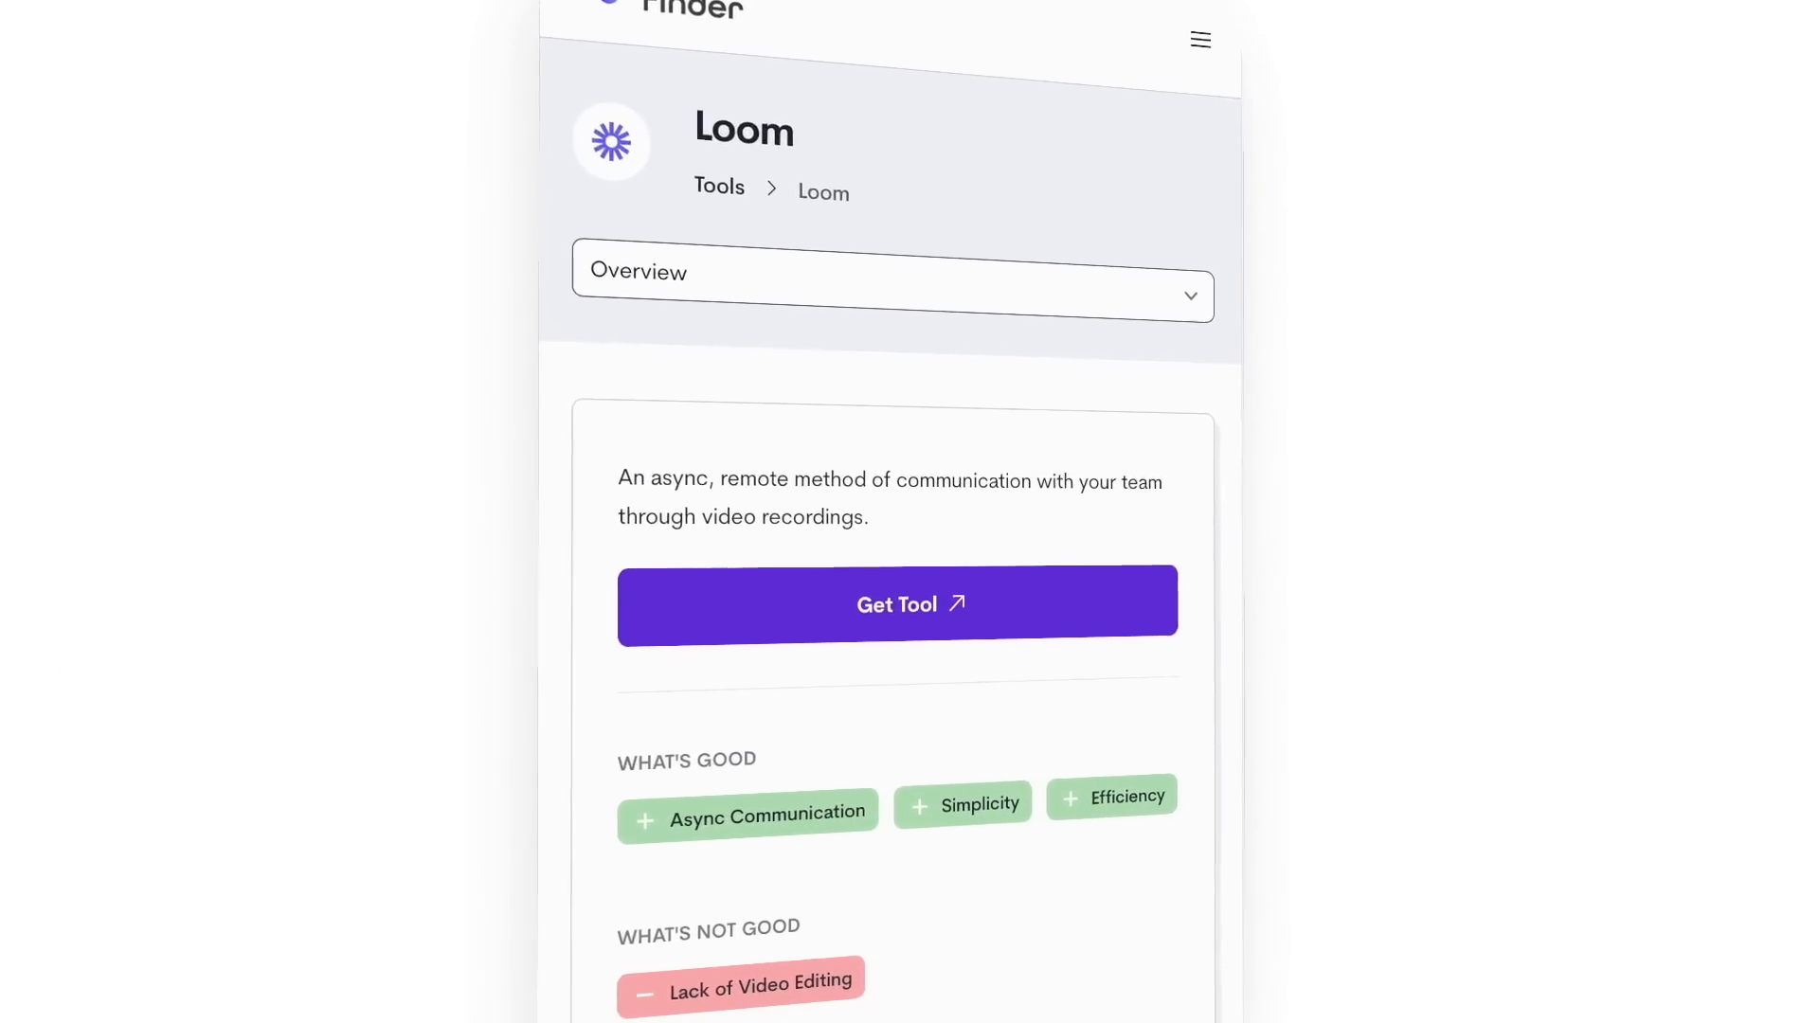
scroll(down, 3)
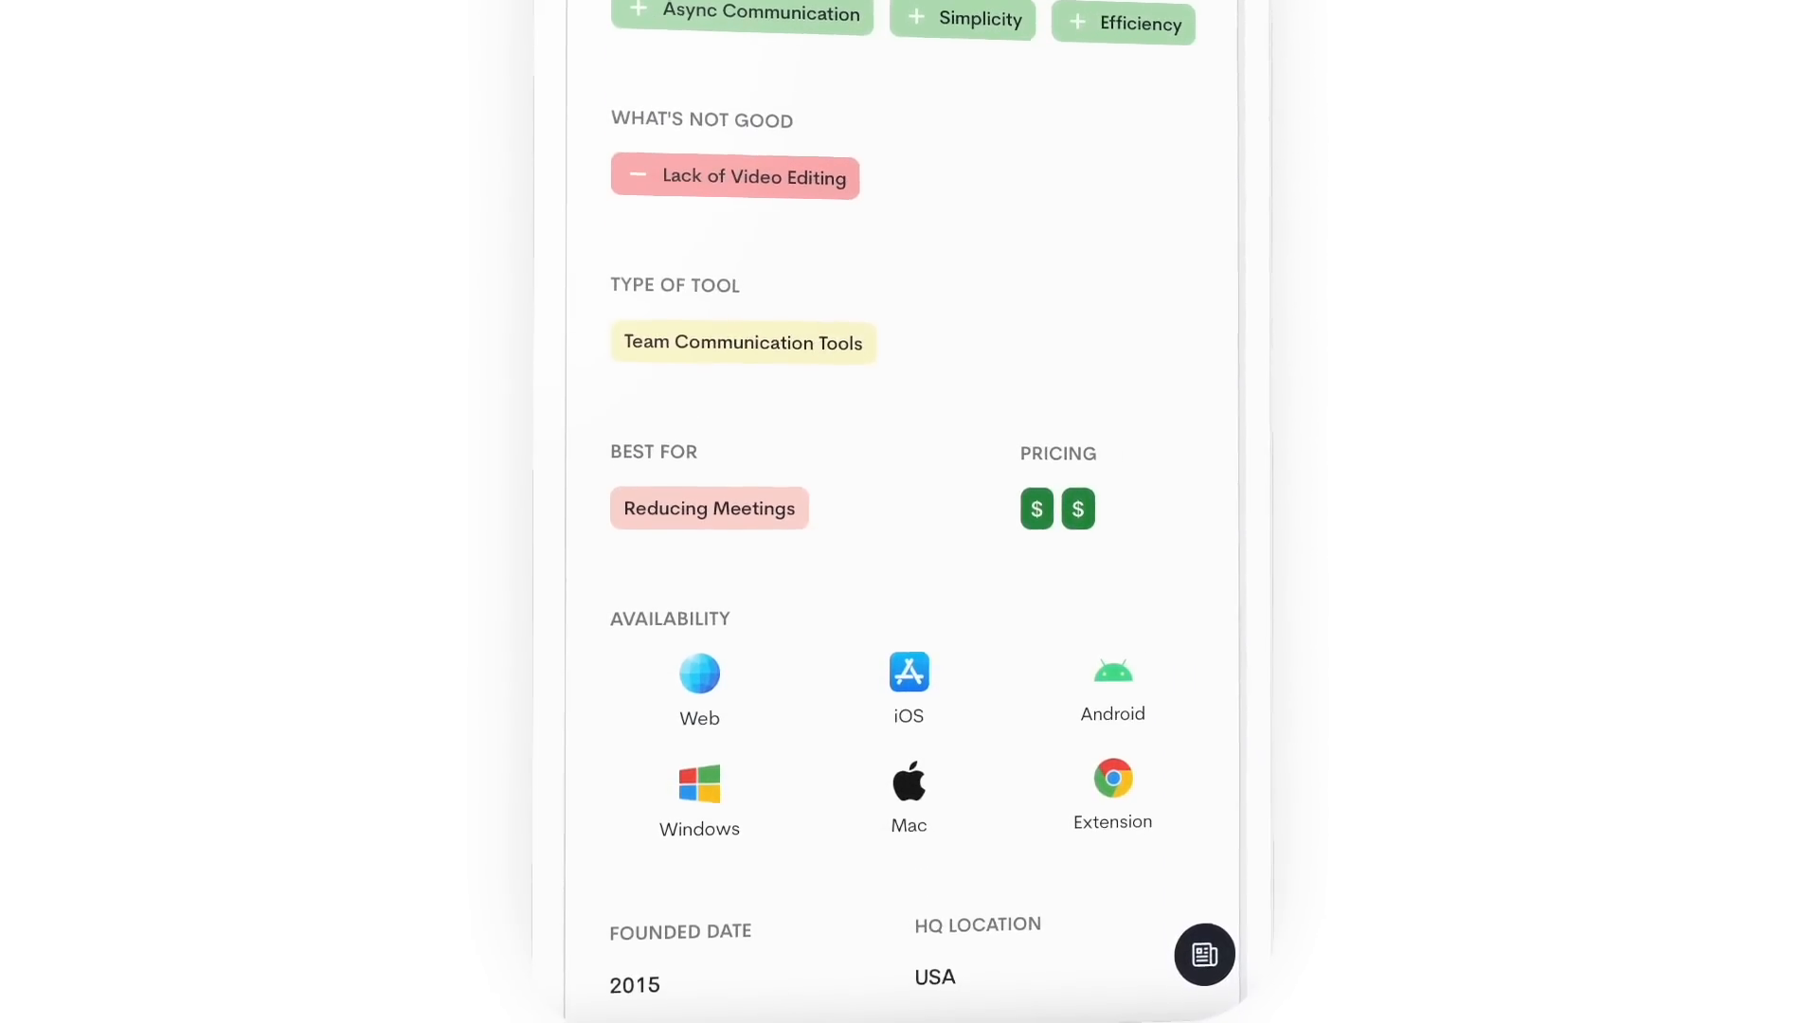